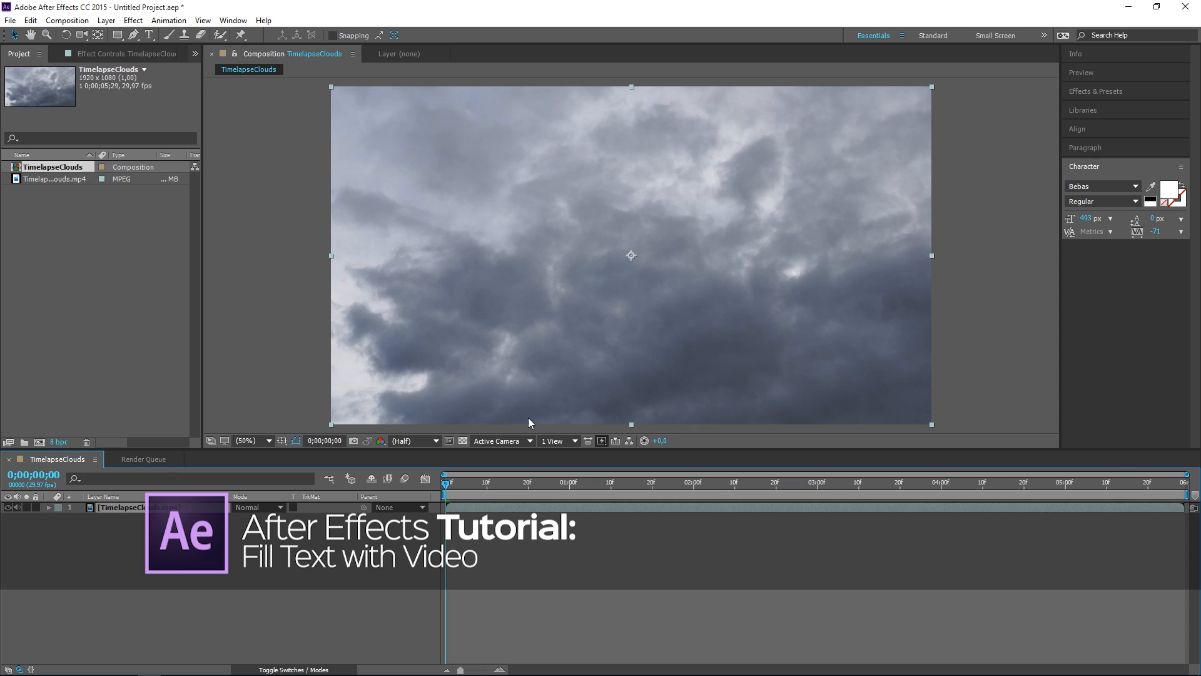
mouse_move(543, 405)
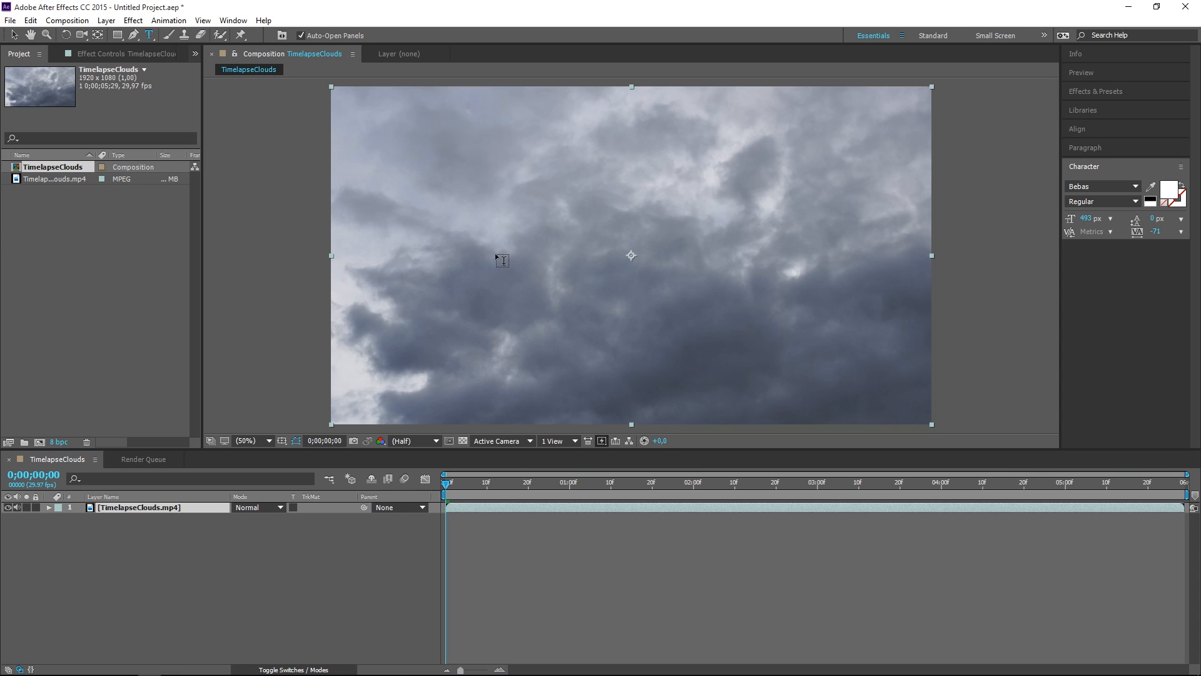
Type CLOUDS as a large white text layer and open the Align panel to centre it
click(504, 260)
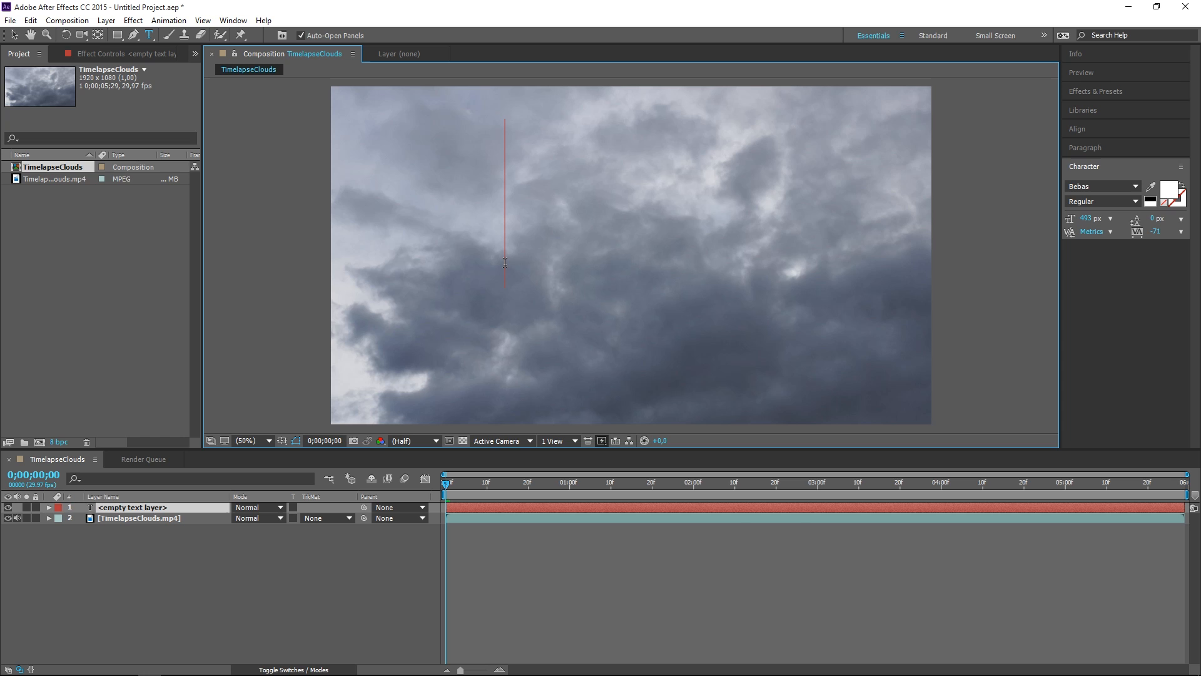
text(CLOUDS)
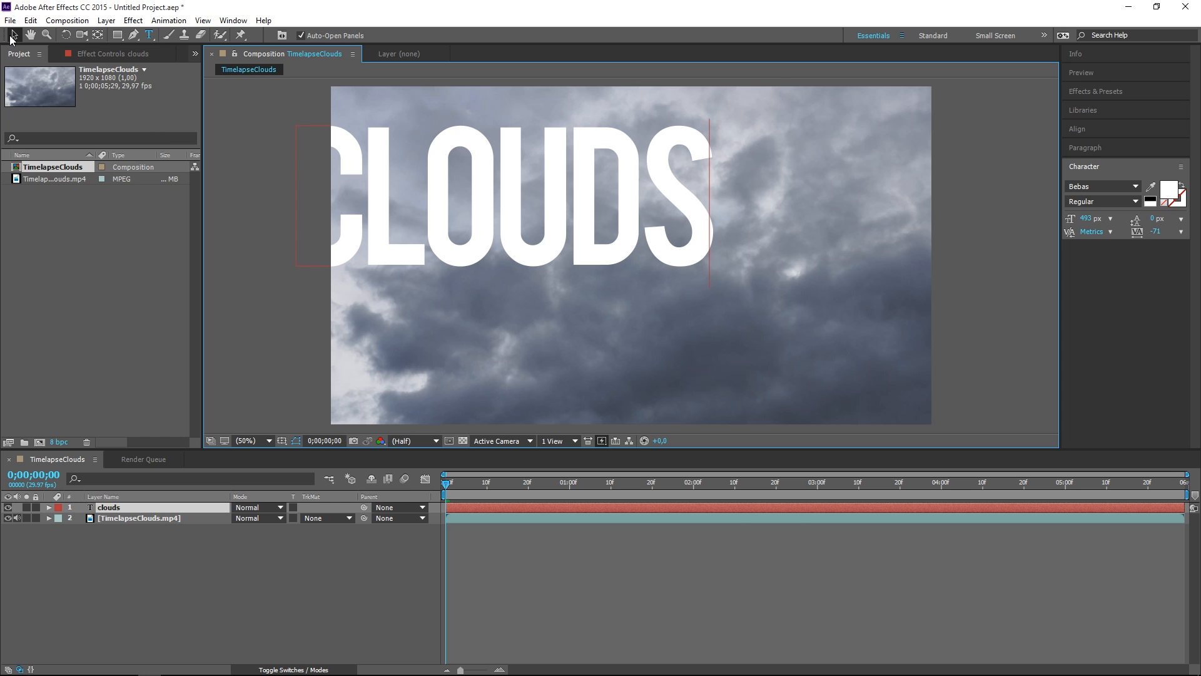
click(13, 35)
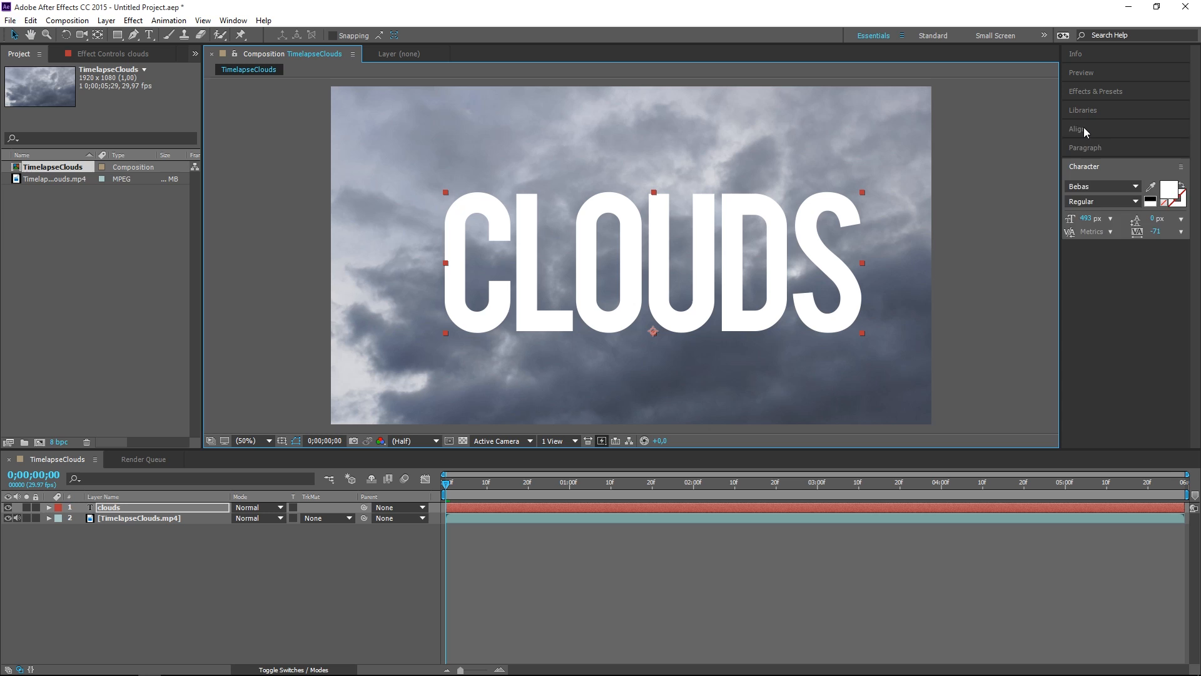
click(1077, 128)
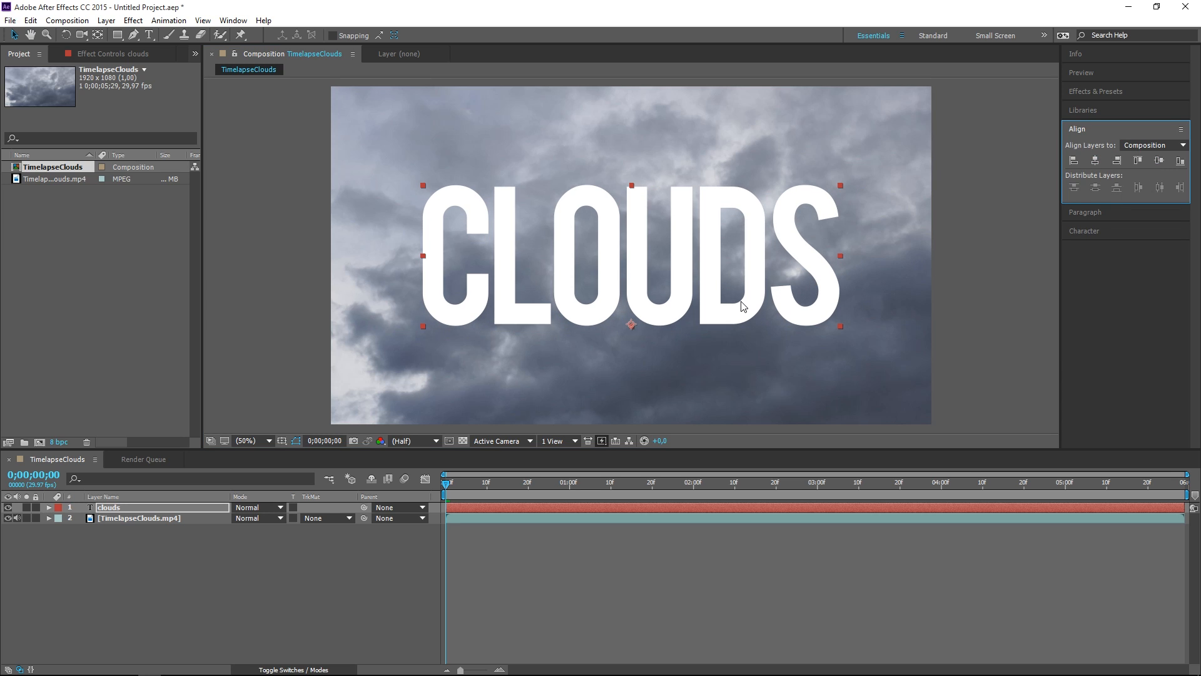
mouse_move(730, 307)
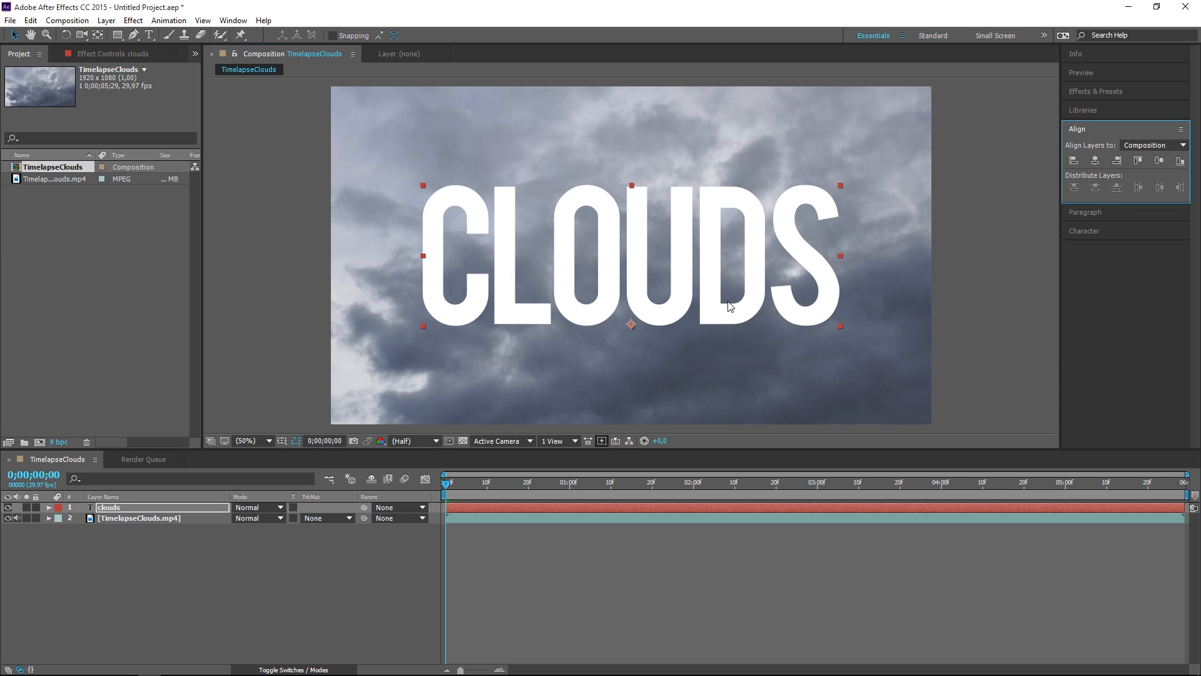
mouse_move(348, 586)
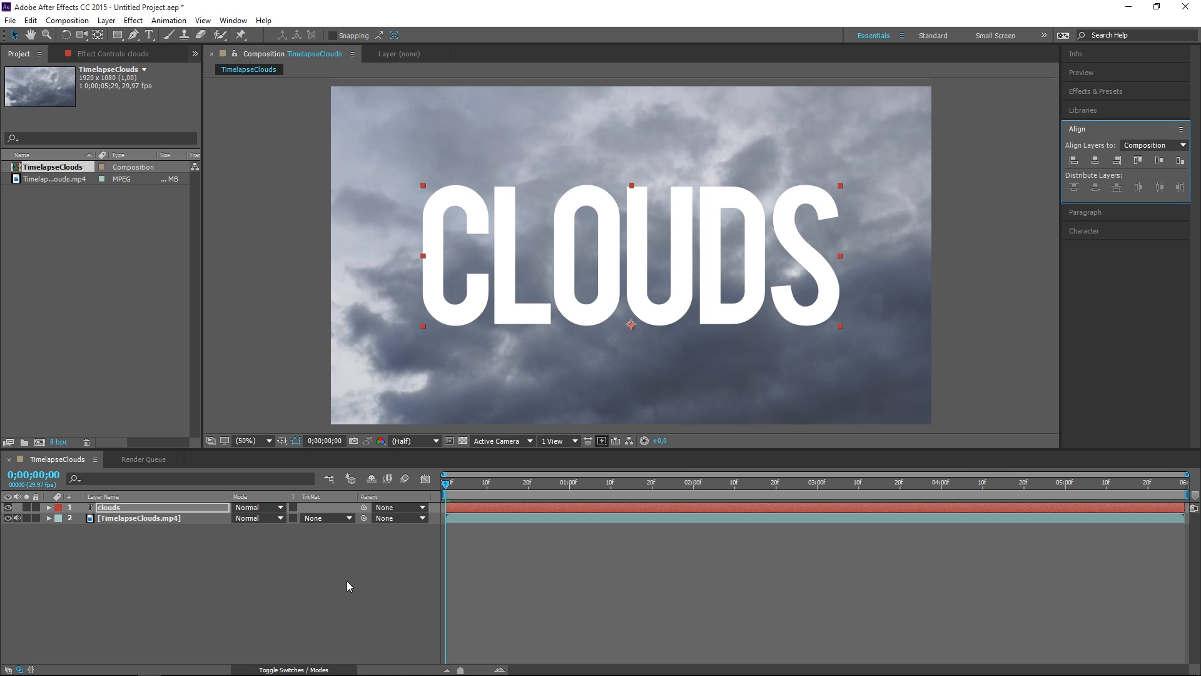
mouse_move(325, 518)
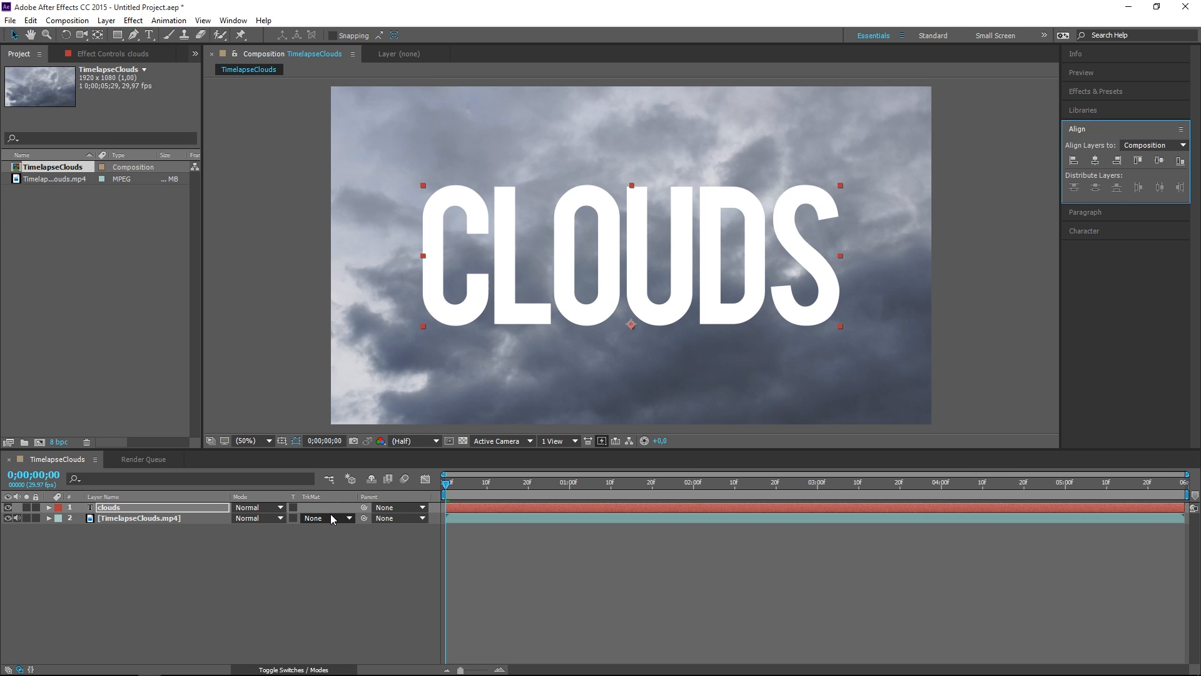
Show the TrkMat column and open the Track Matte dropdown on the cloud timelapse layer
click(273, 668)
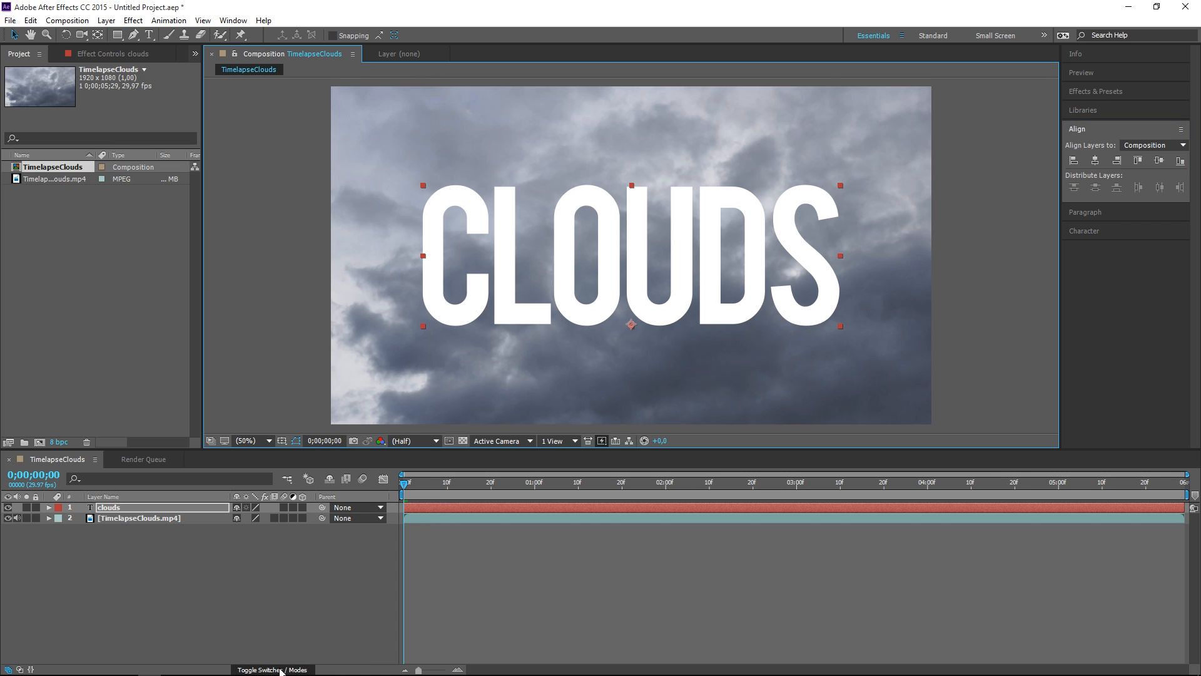
click(273, 669)
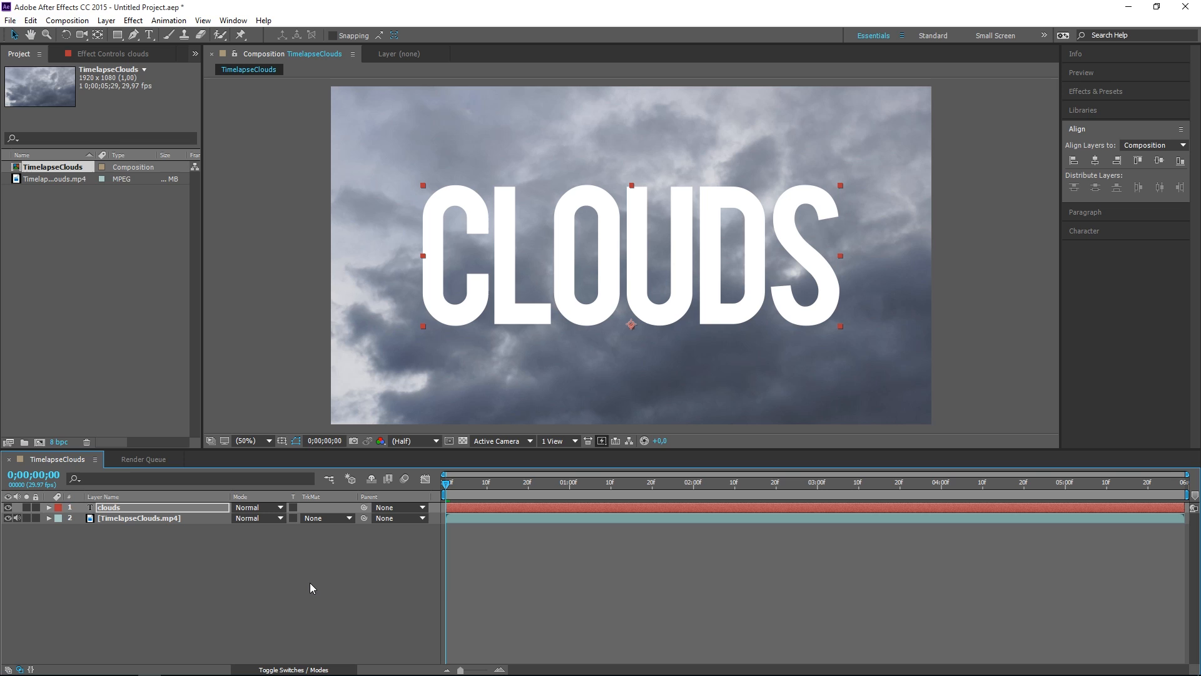
click(140, 518)
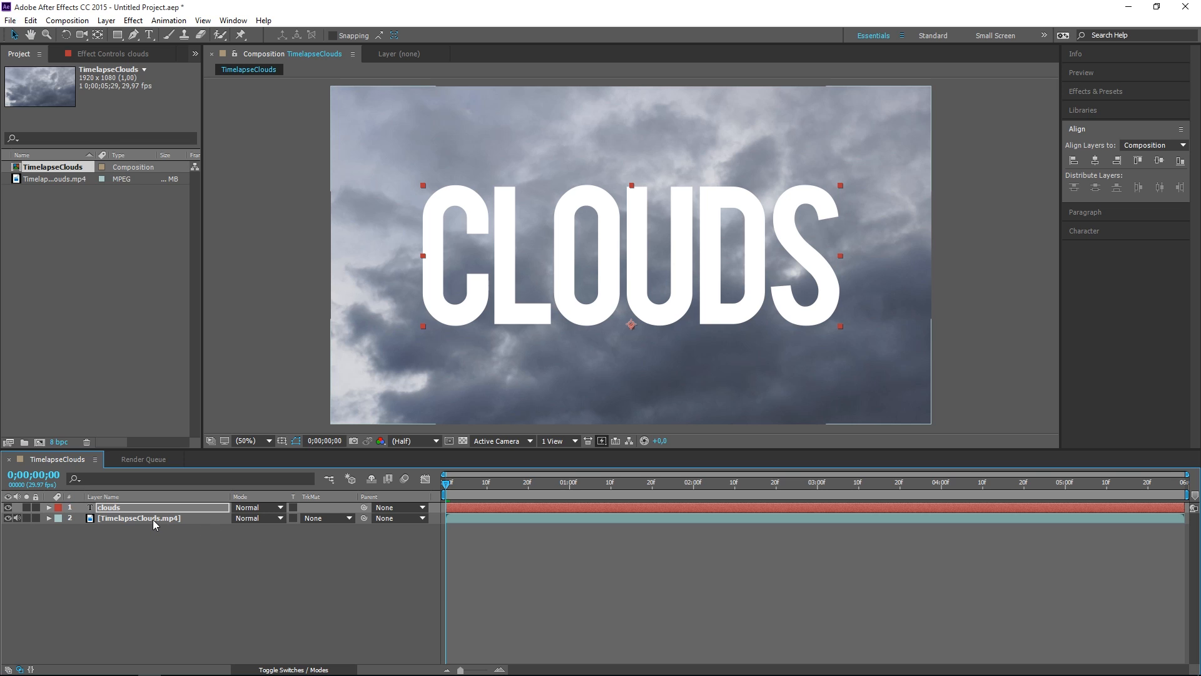
click(326, 518)
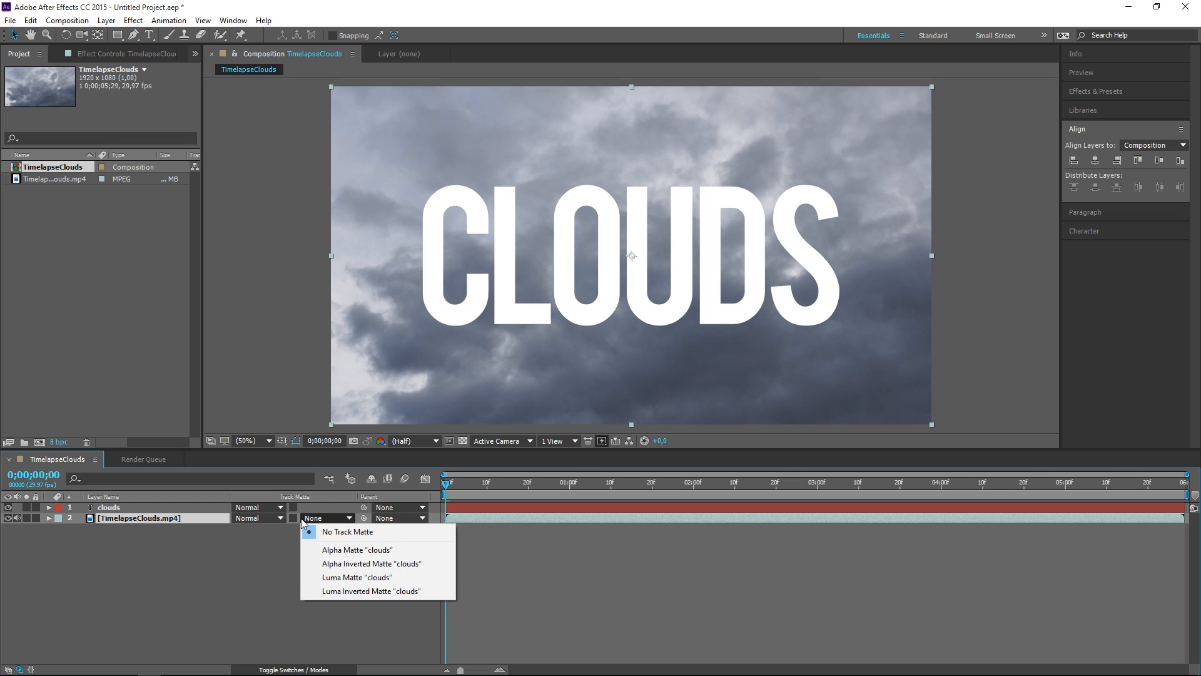
Set the video layer's track matte to Alpha Matte "clouds" and deselect all layers
click(356, 550)
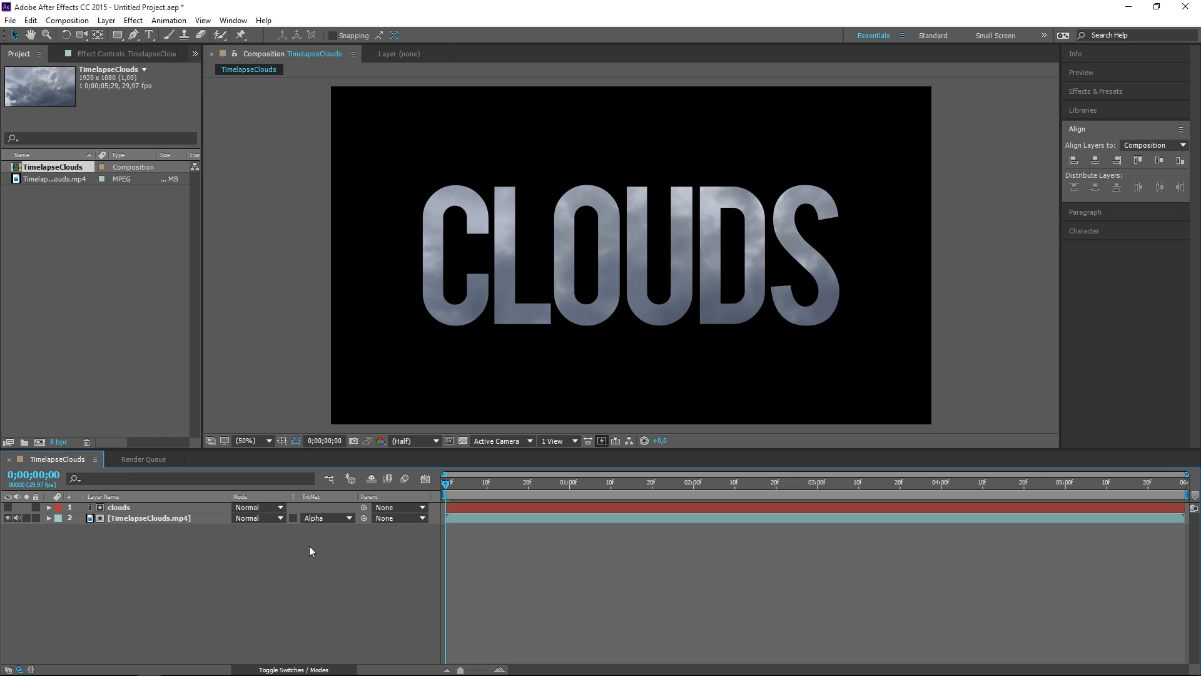
click(1152, 145)
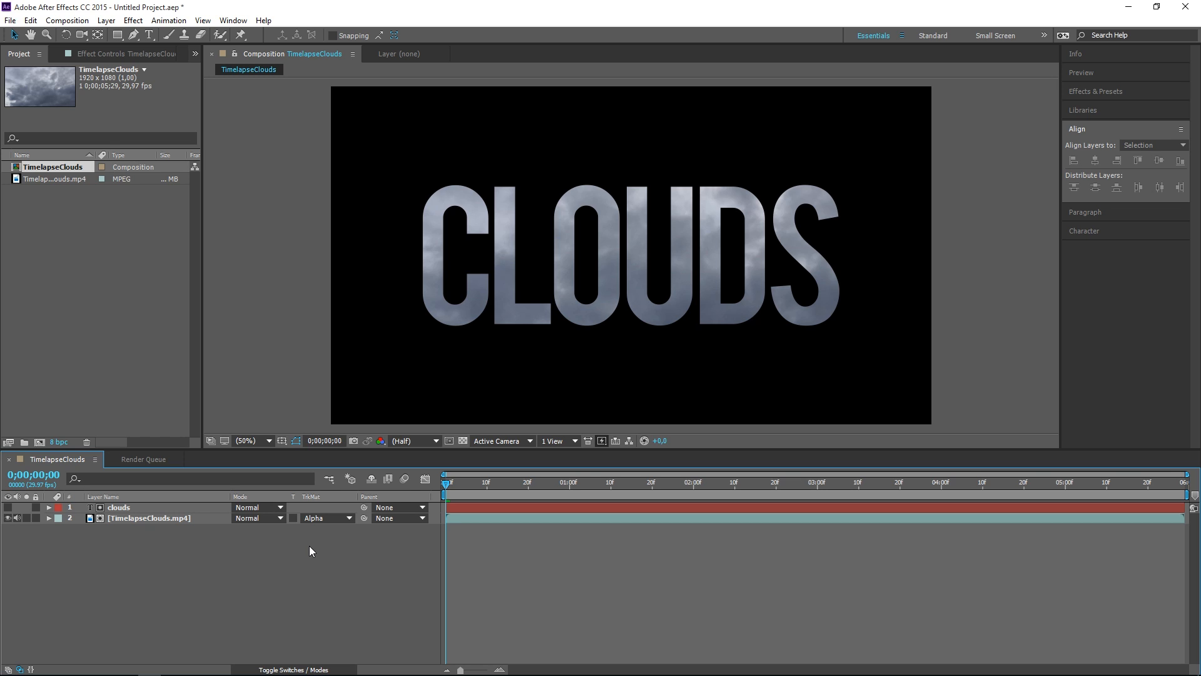
click(506, 251)
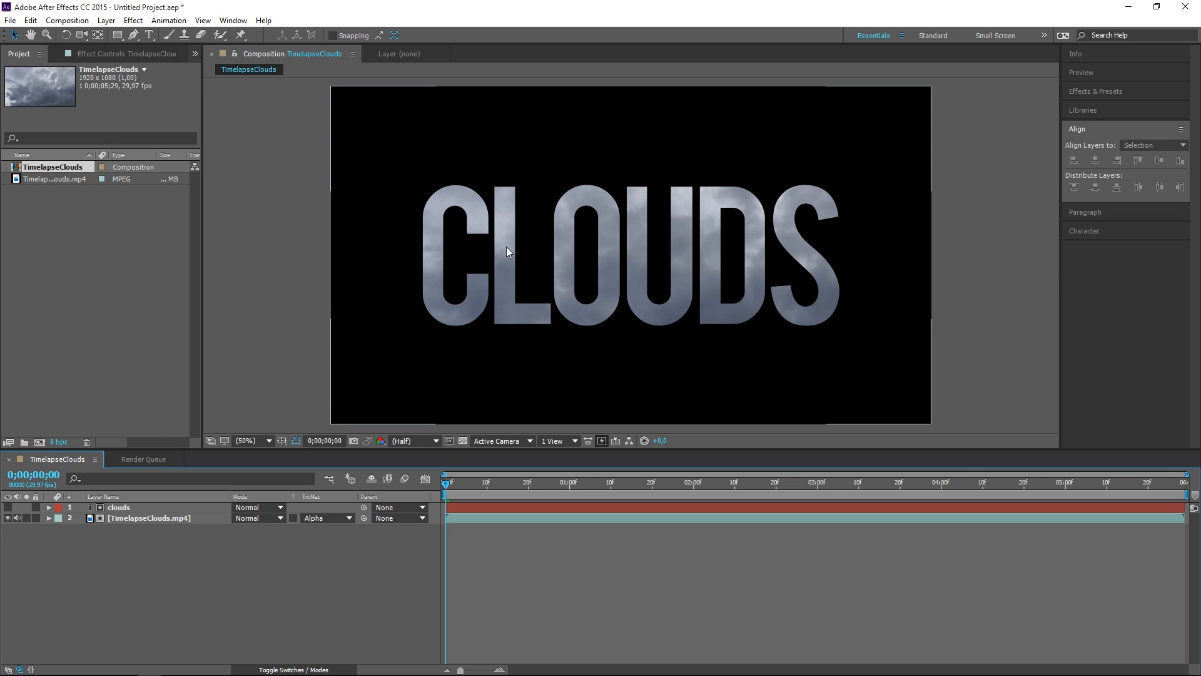
mouse_move(698, 297)
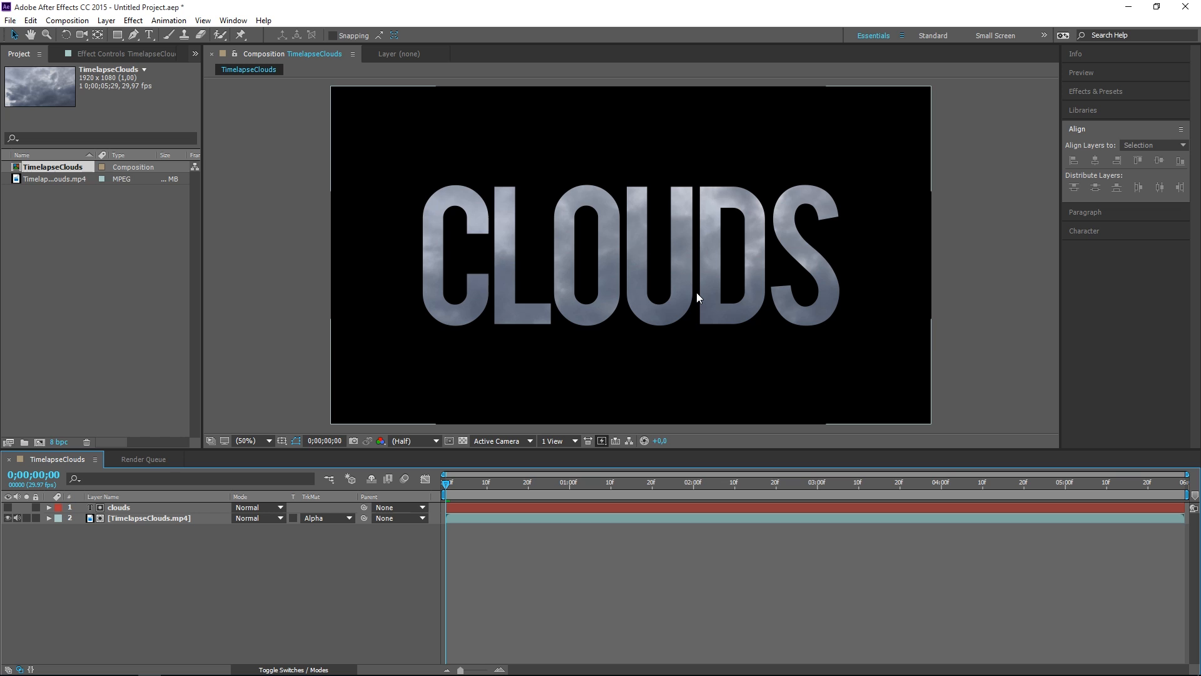
click(119, 506)
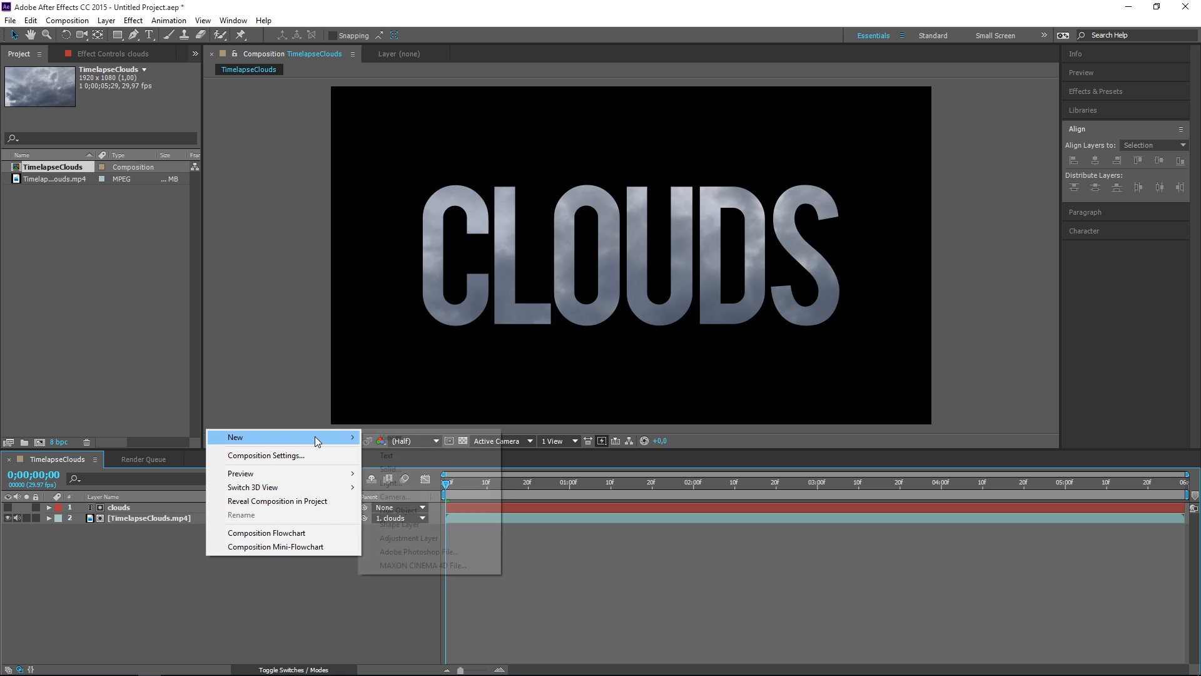
Add a comp-sized White Solid 1 at the bottom of the layer stack
click(389, 467)
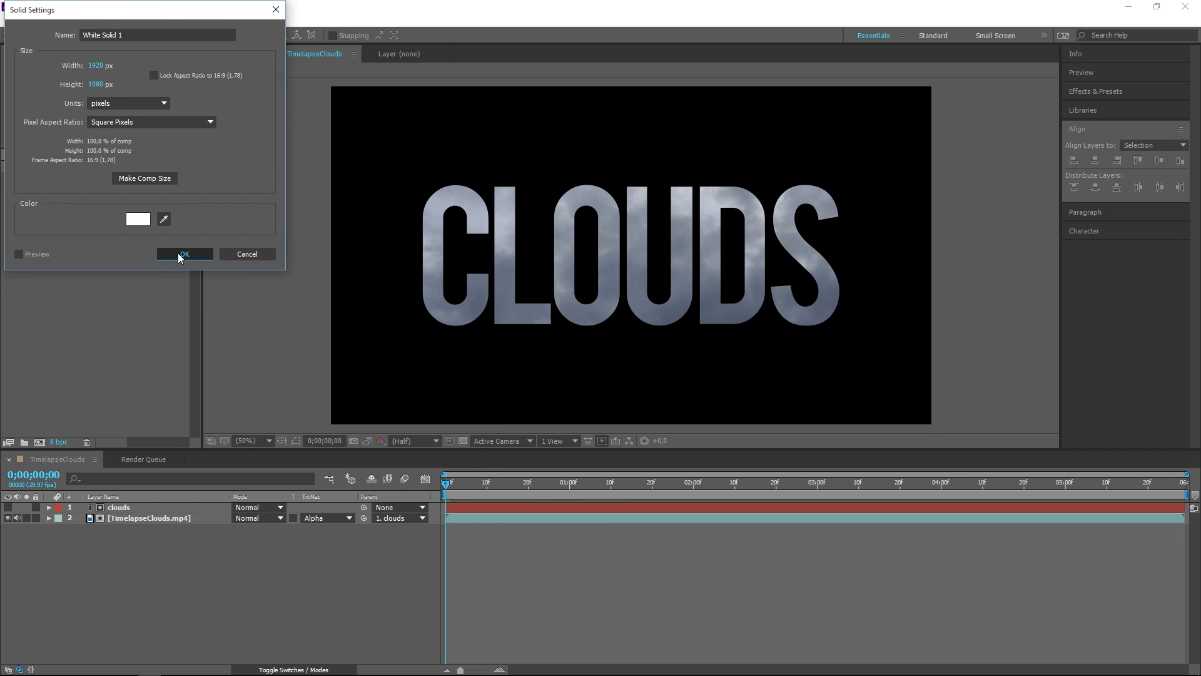
click(184, 254)
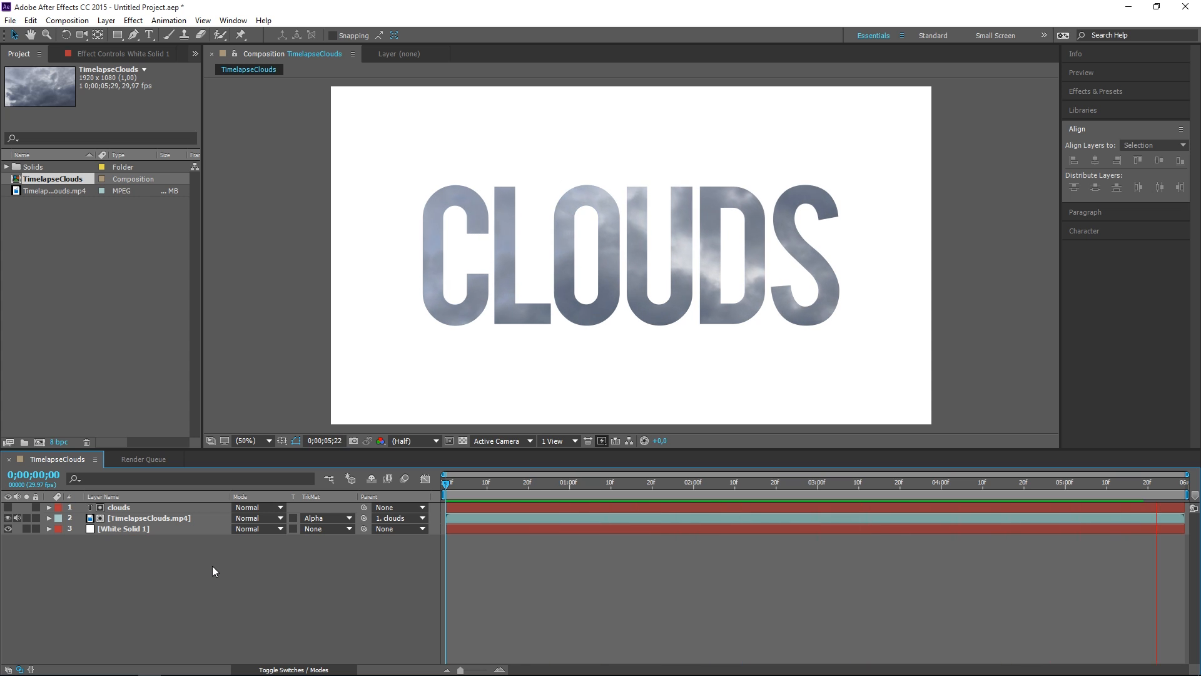
click(668, 482)
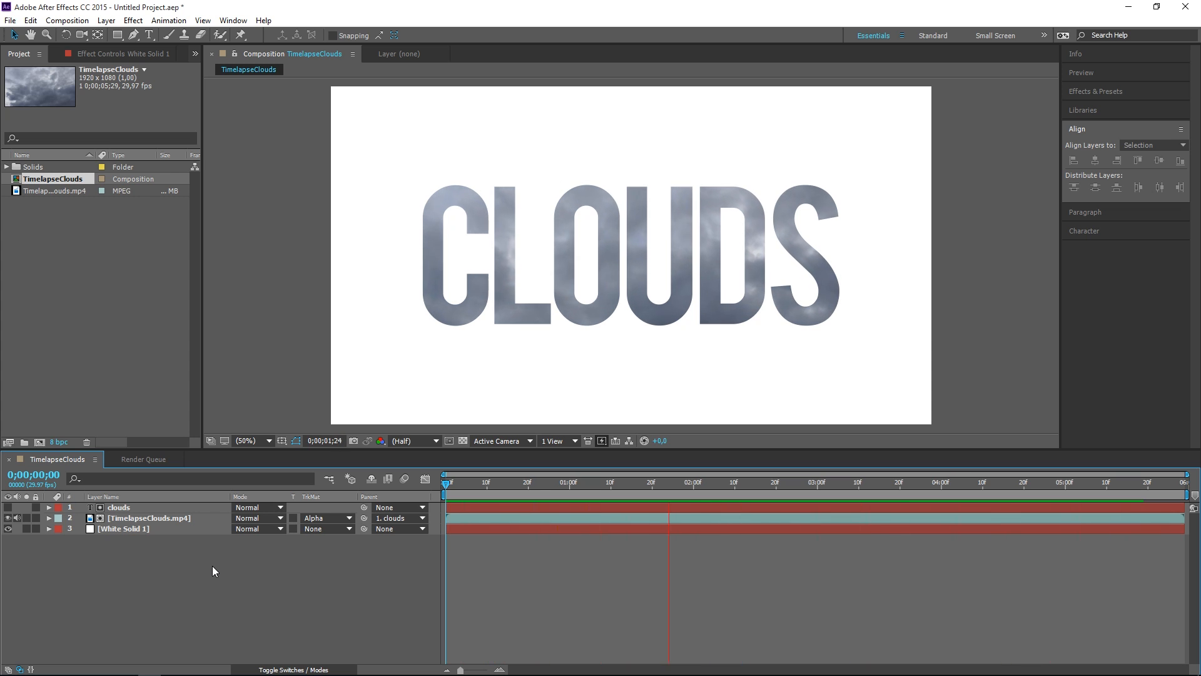